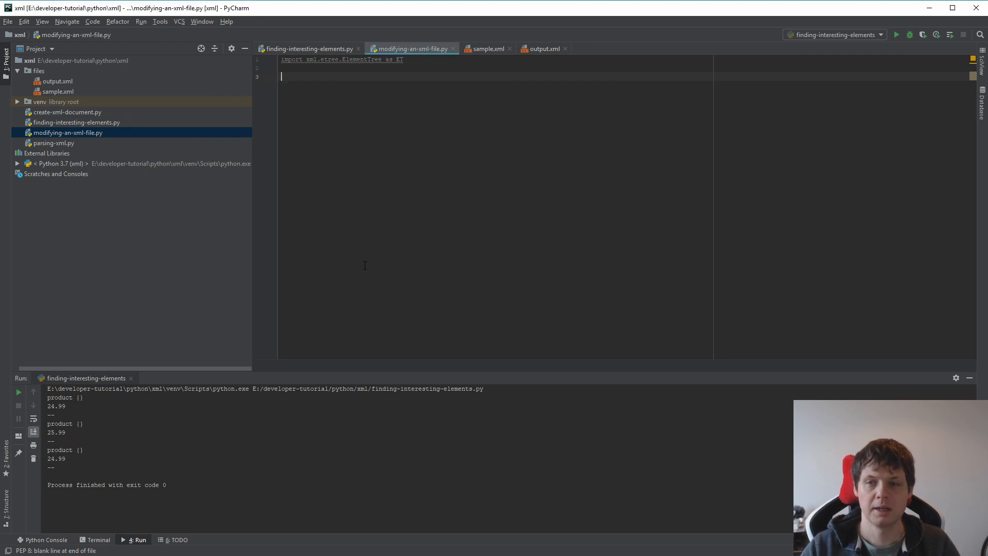
Parse files/sample.xml with ET.parse and get its root, then check the product prices in sample.xml
text(tree =)
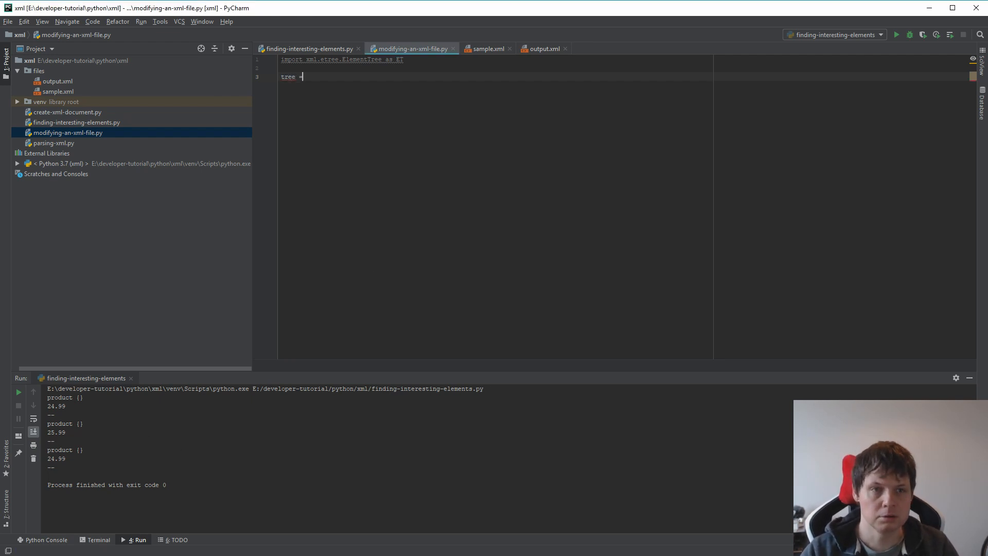
text(ET.parse('files)
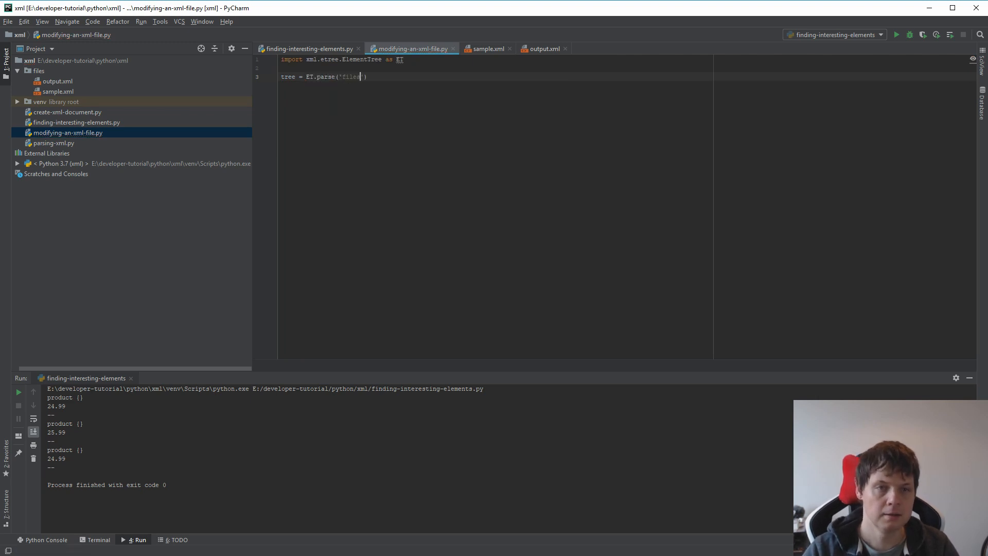
text(/sample.xml)
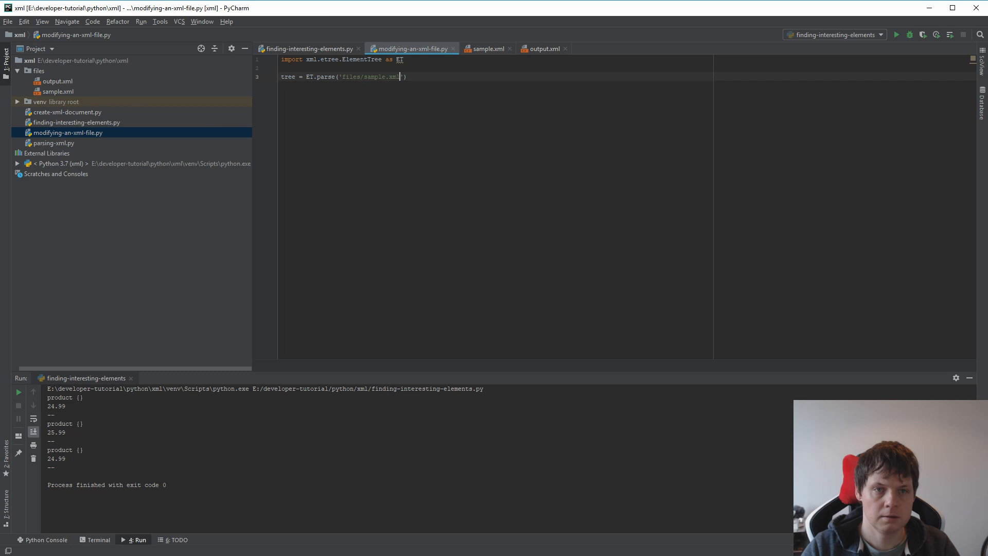
text(root =)
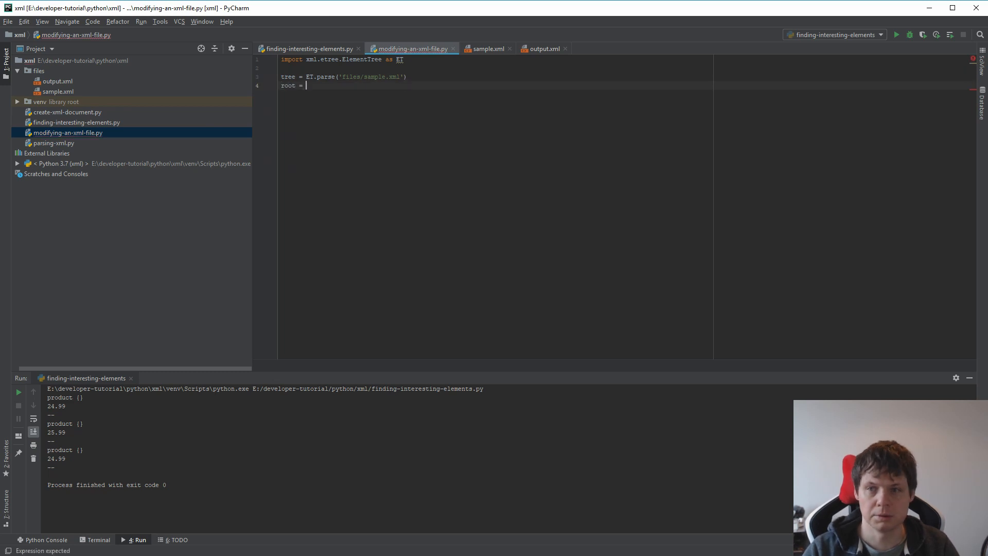
text(tree.getroot()
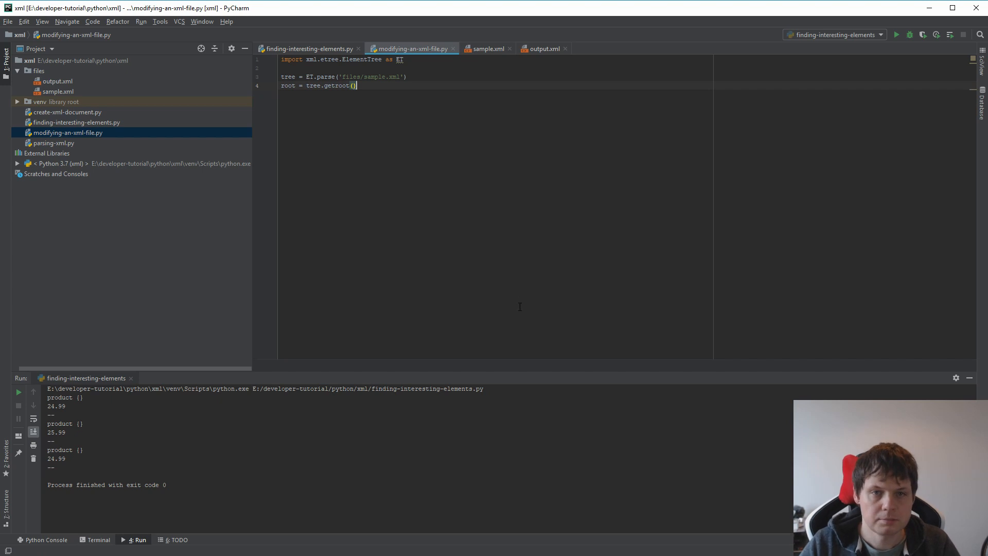
click(485, 49)
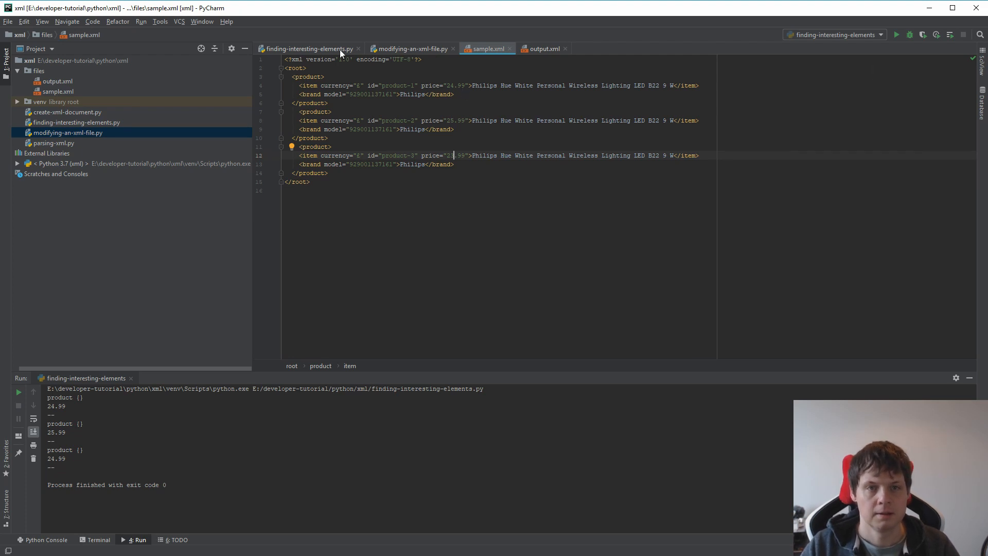
Return to modifying-an-xml-file.py and close the finding-interesting-elements.py script
click(411, 49)
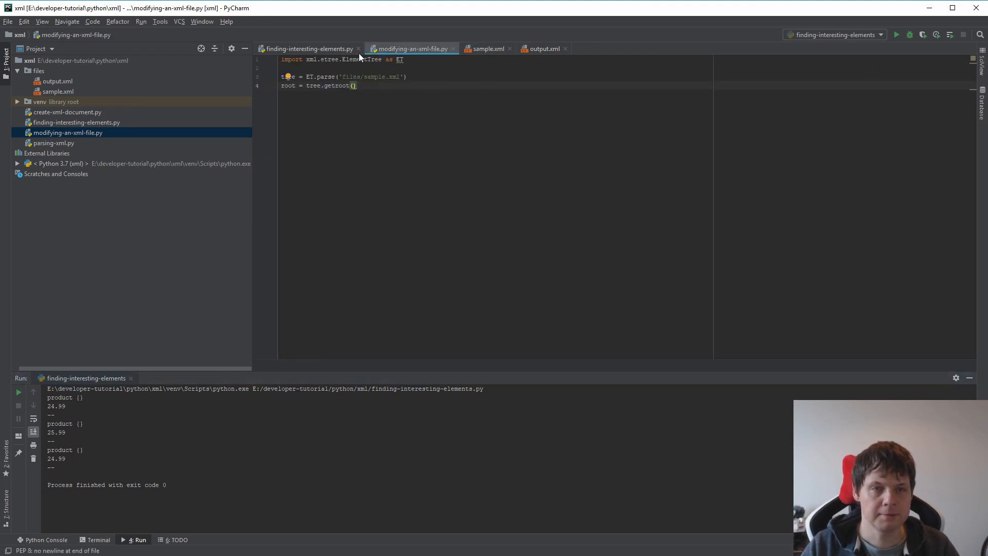
click(359, 49)
text(for product in root.)
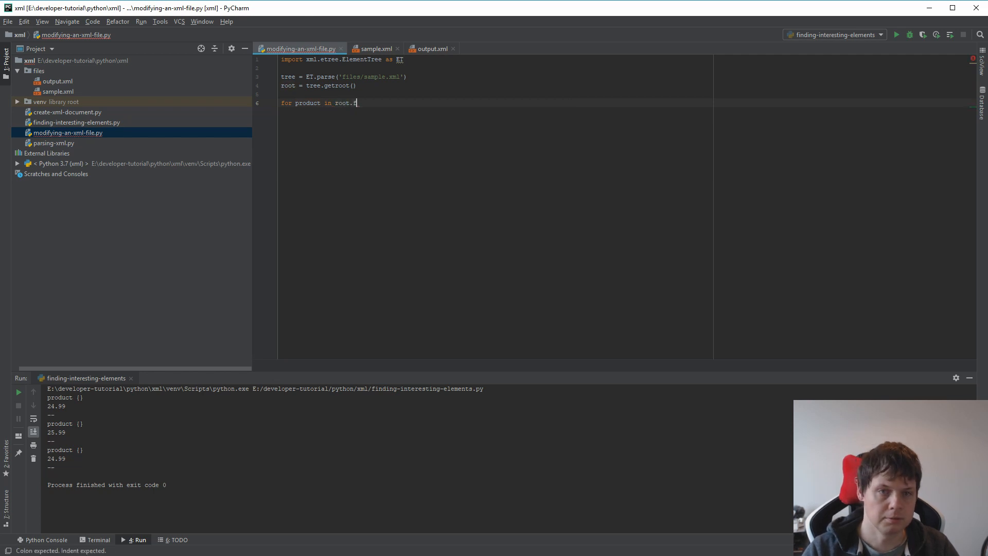
Loop over root.findall('product') and look up each product's item element
text(findall('product'):)
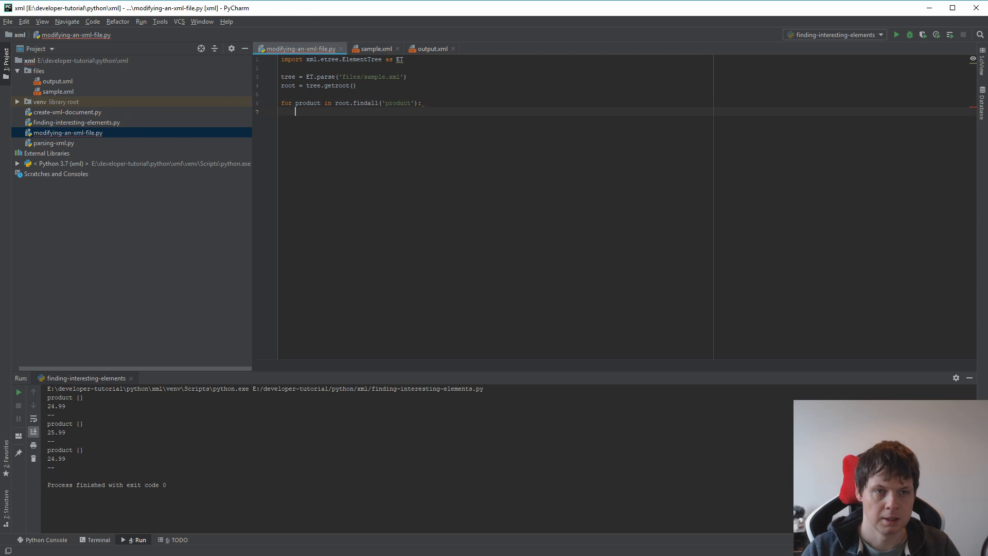
text(print)
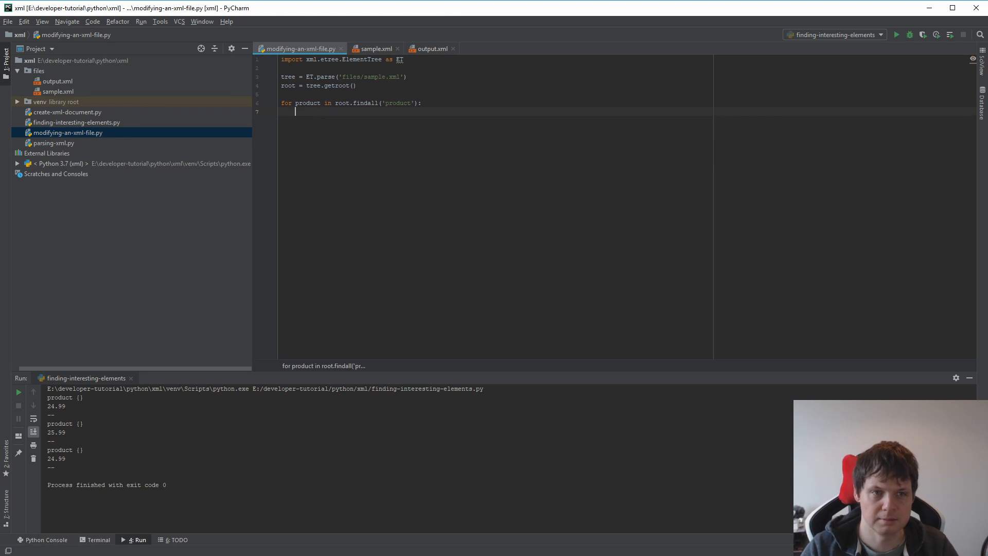
text(item)
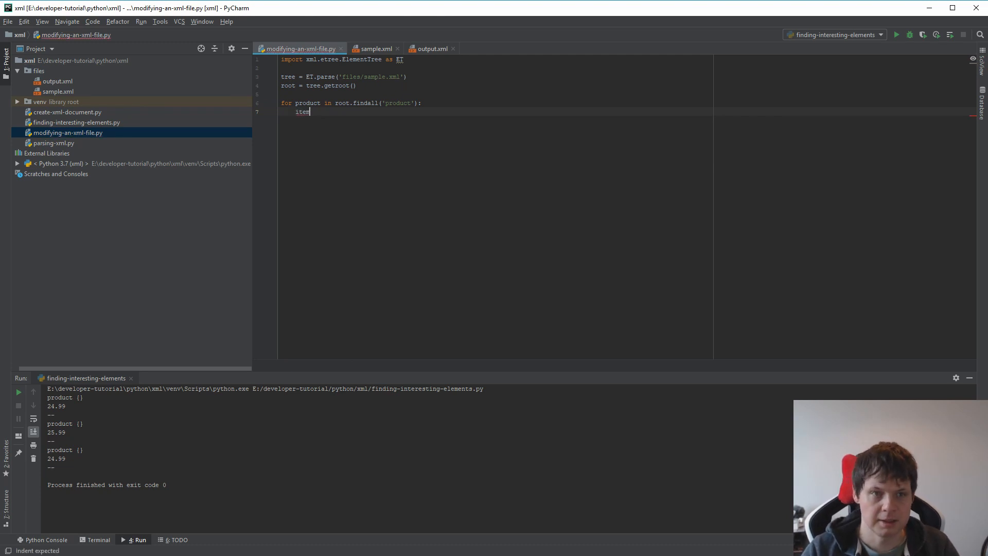
text(= produ)
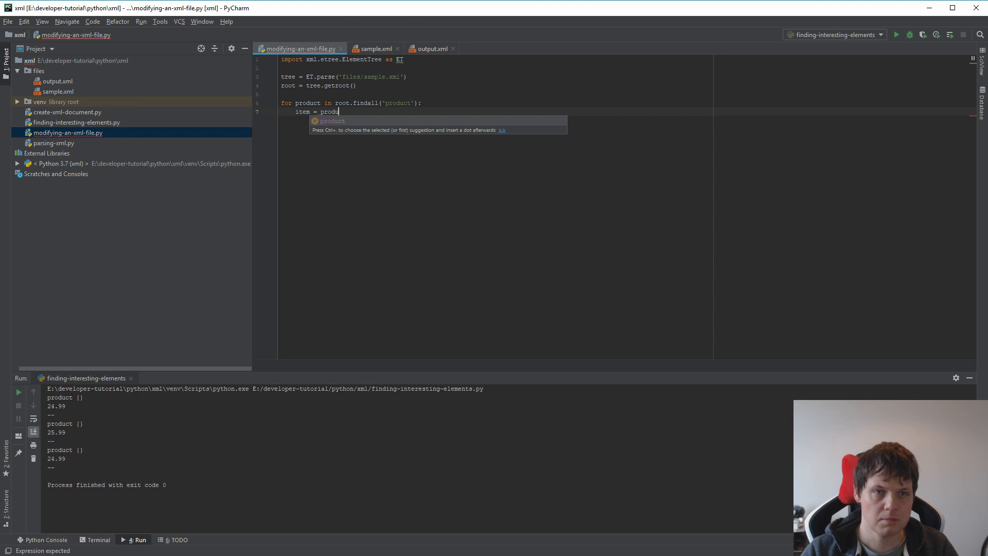
text(.)
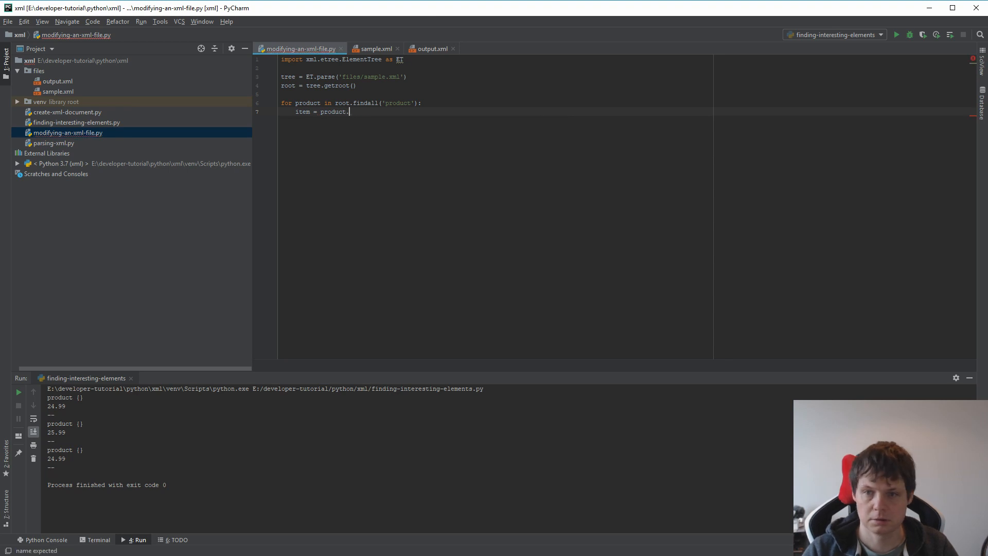
text(find ())
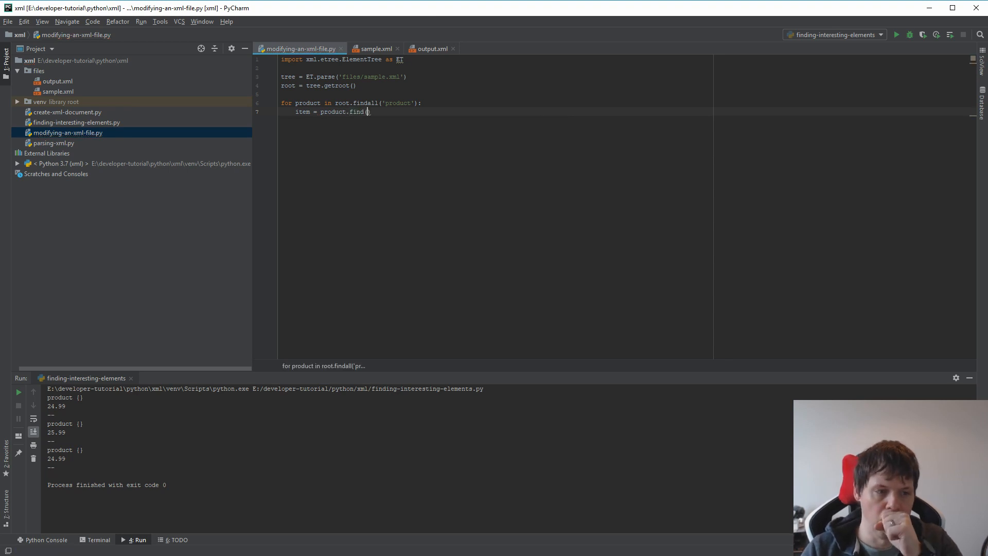
text(('')
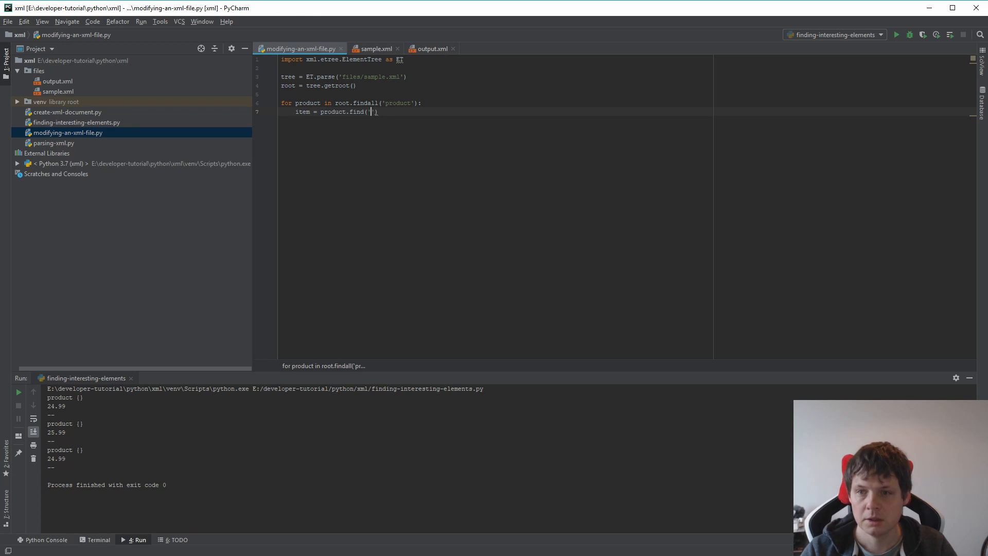
text(product)
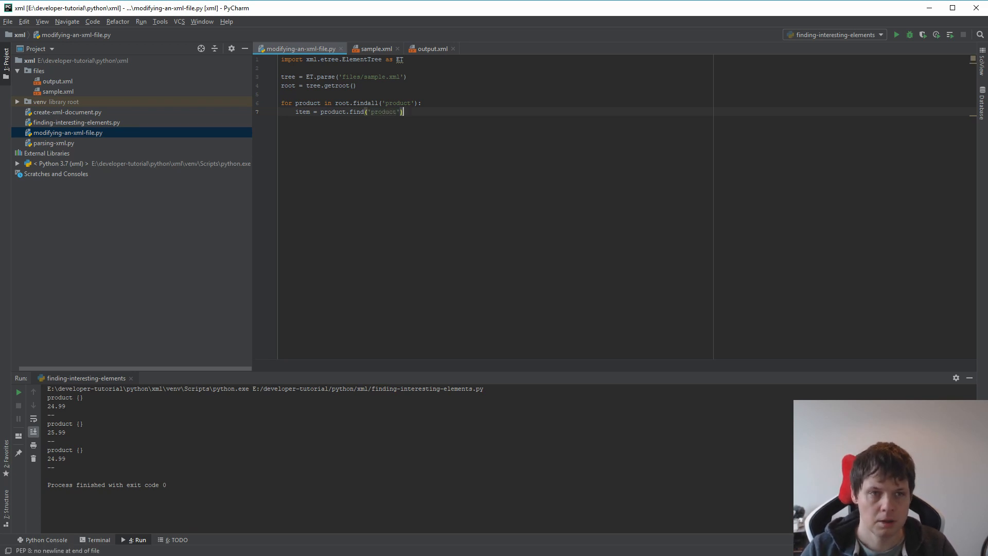
text(item_price = float()
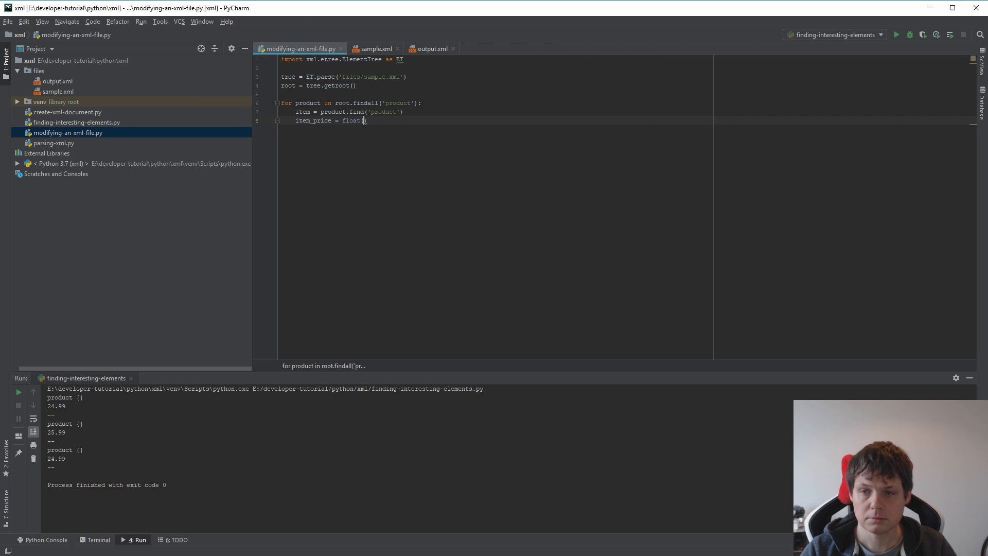
Read item.get('price') as a float, print it, and remove products priced above 25.00 from root
text(item.get())
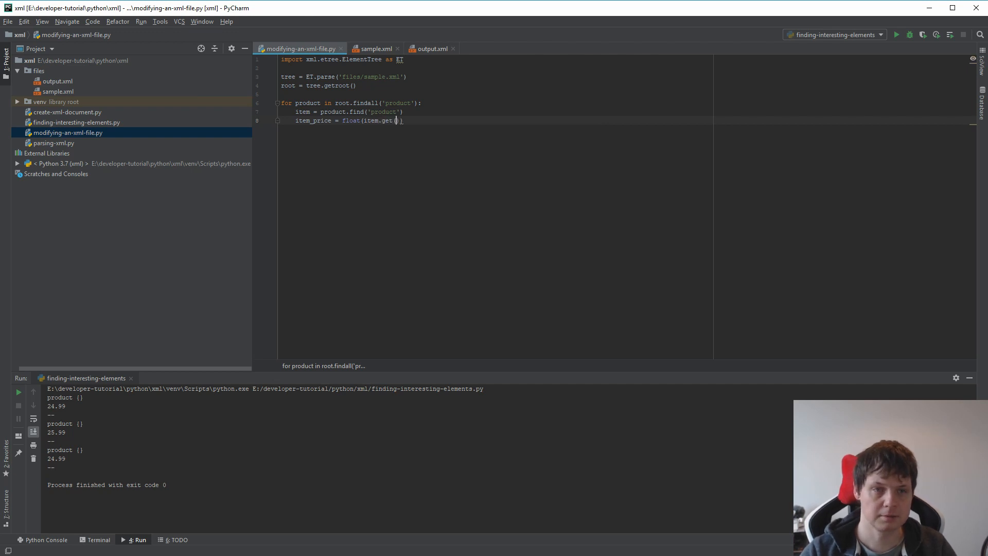
text('price')
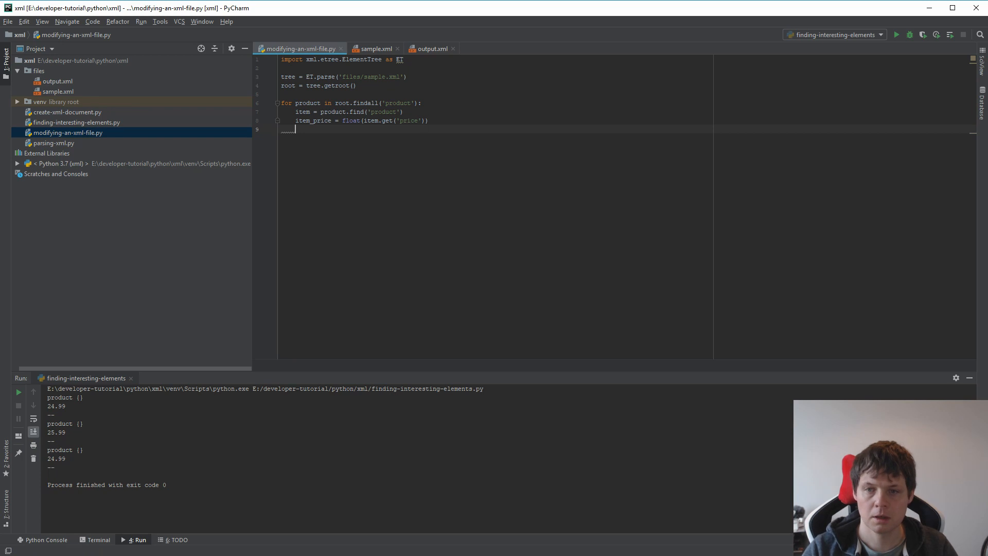
text(if item_price > 25)
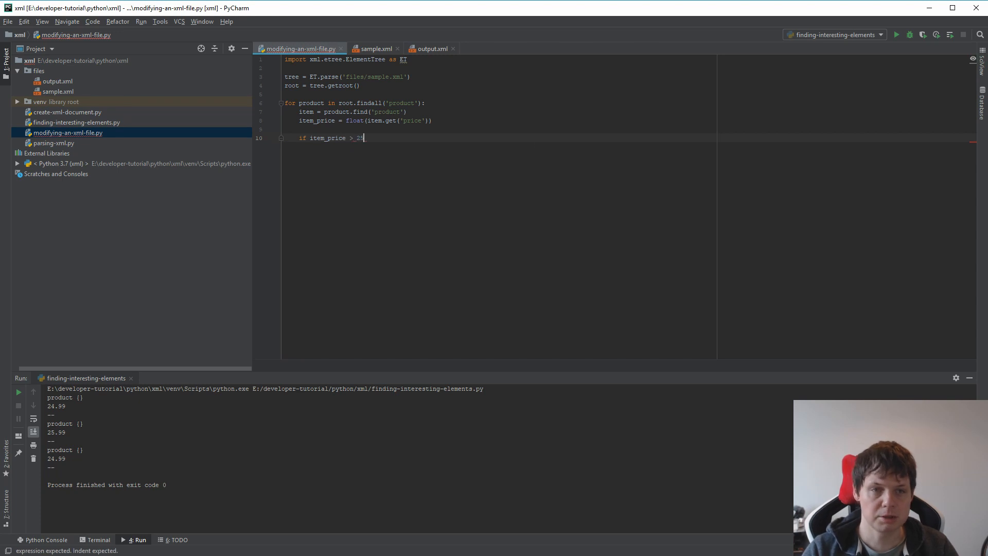
text(.00:)
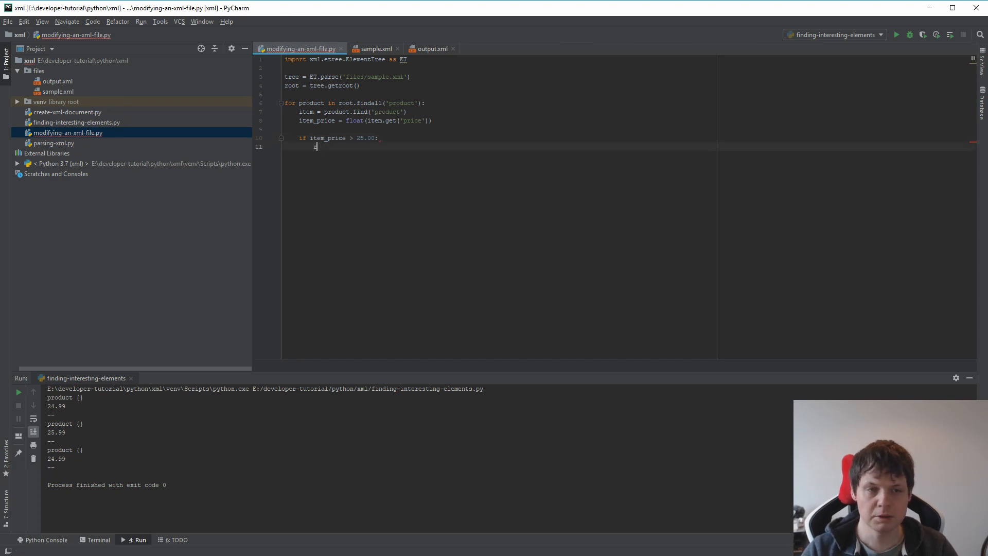
text(root.remove(product)
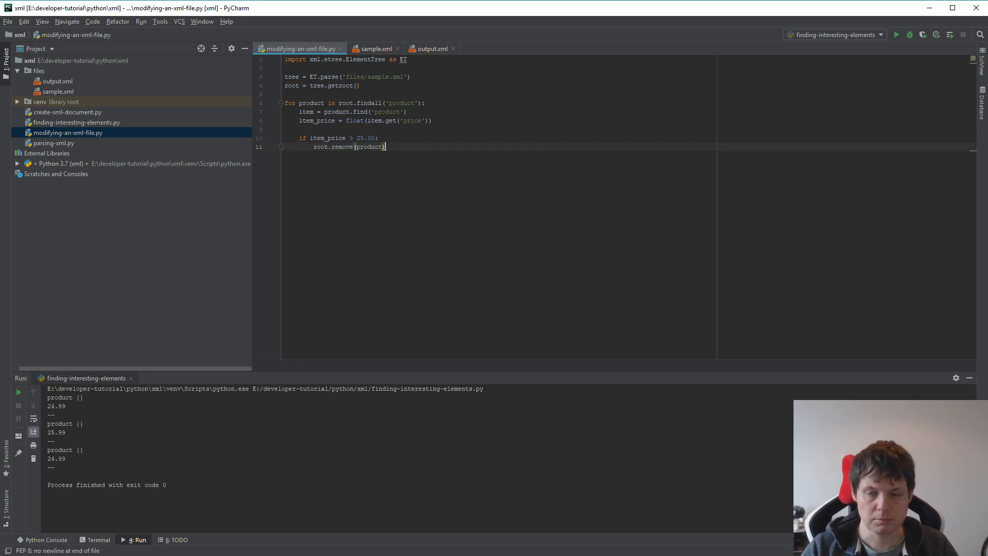
key(enter)
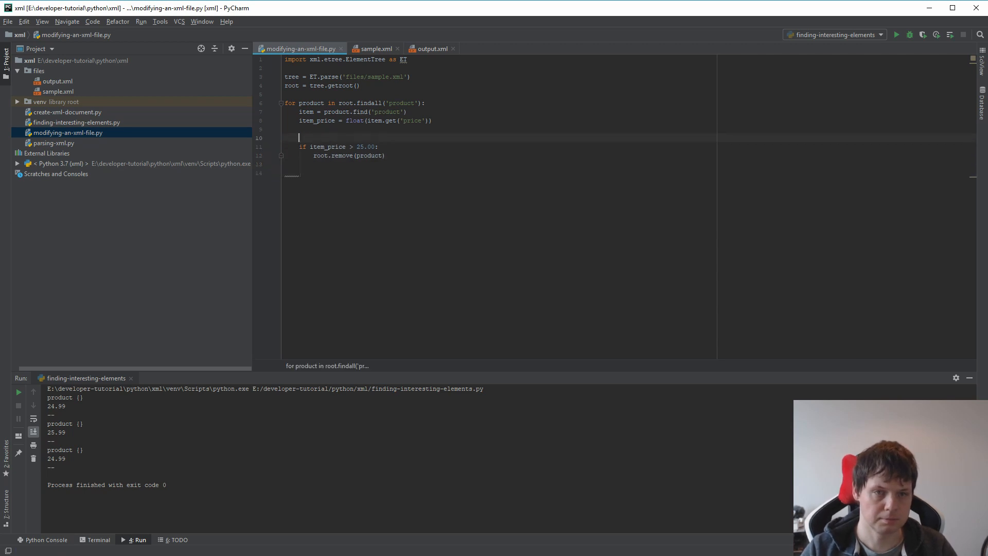
text(print()
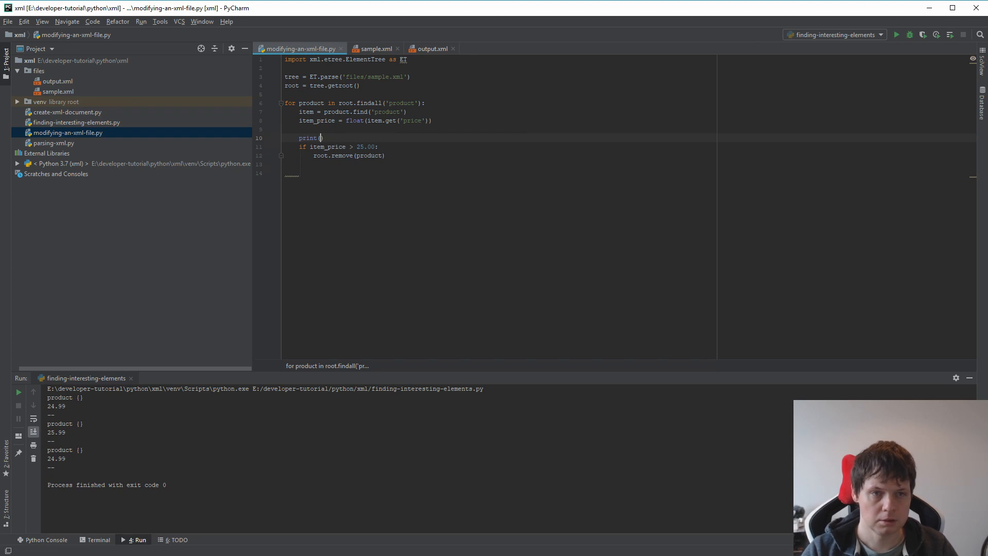
text(item_price)
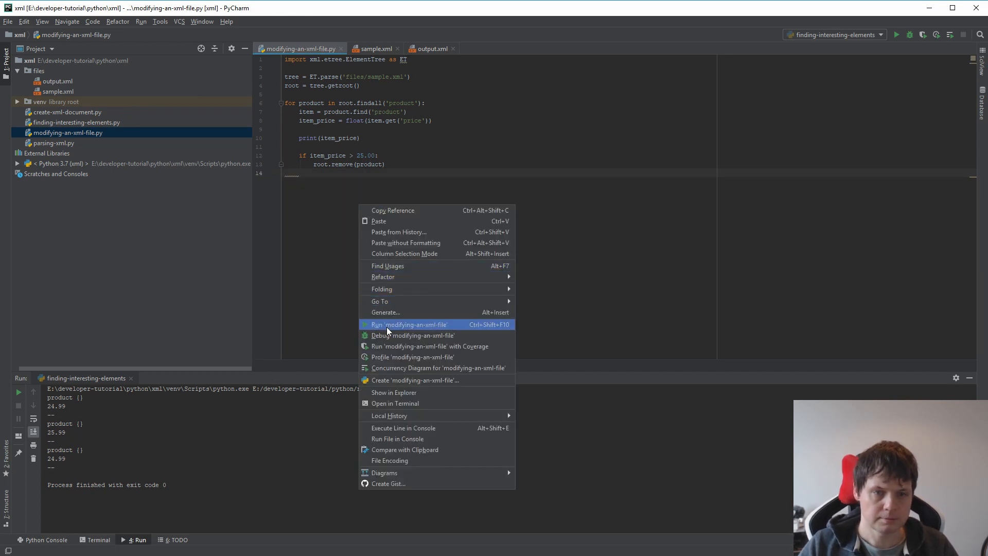
Run the script so the console lists prices 24.99, 25.99 and 23.99, then continue after root.remove
click(409, 324)
text(item)
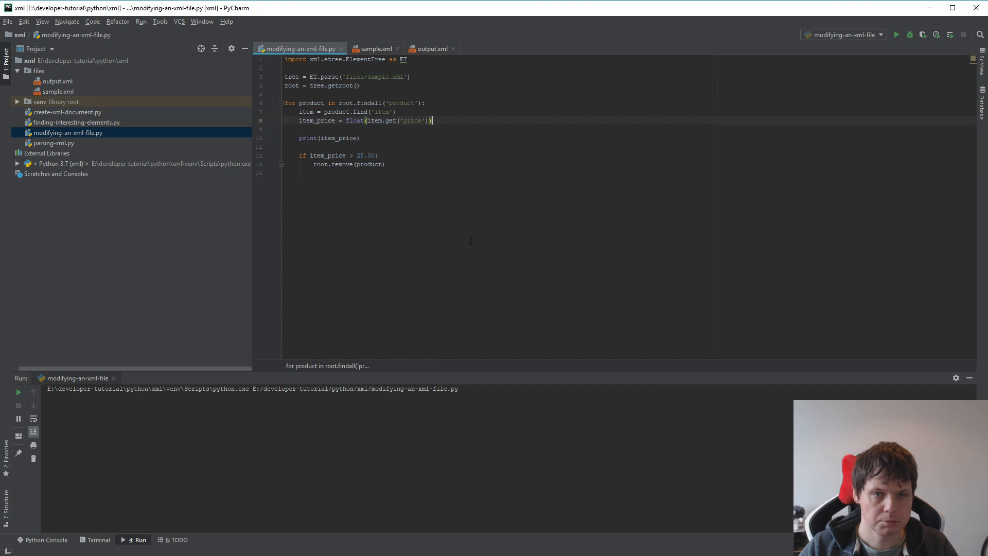
click(896, 35)
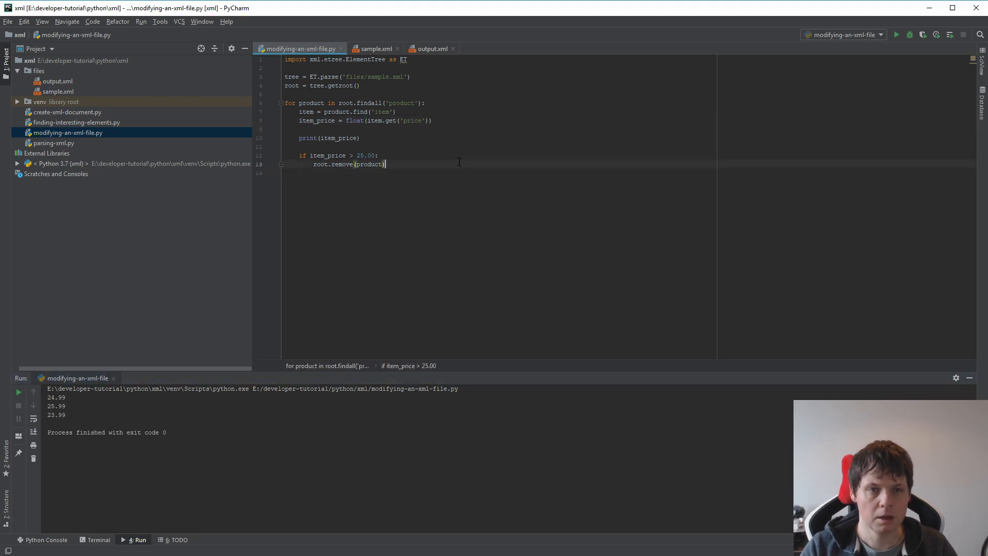
Print 'remove price' after removal and 'keep the price' in an else branch, then rerun
text(print('remove)
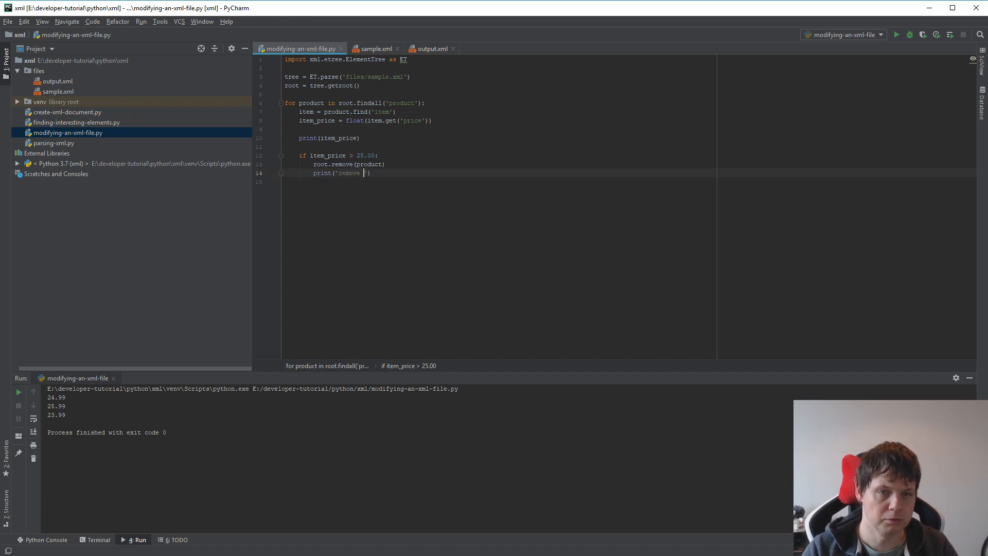
text(price')
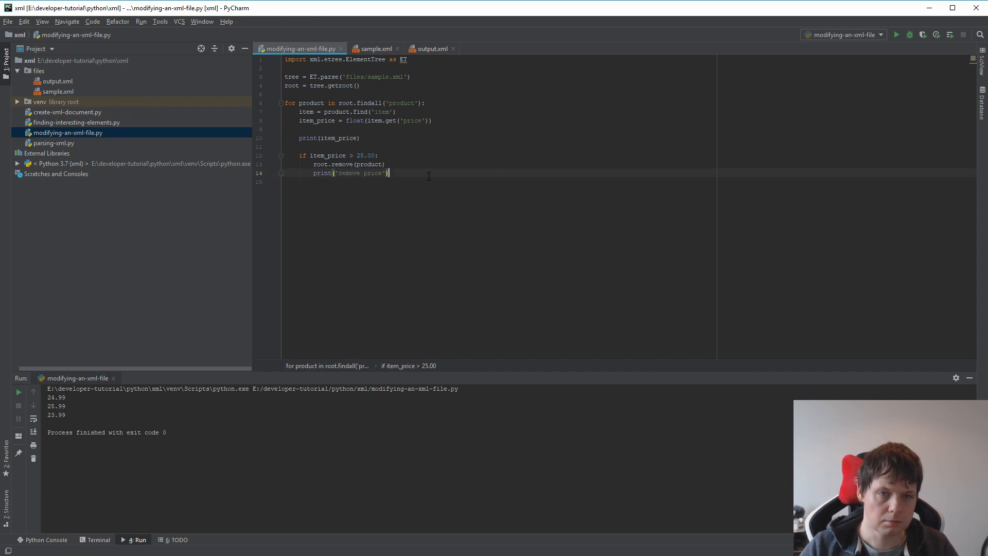
text(else:)
text(print('ke)
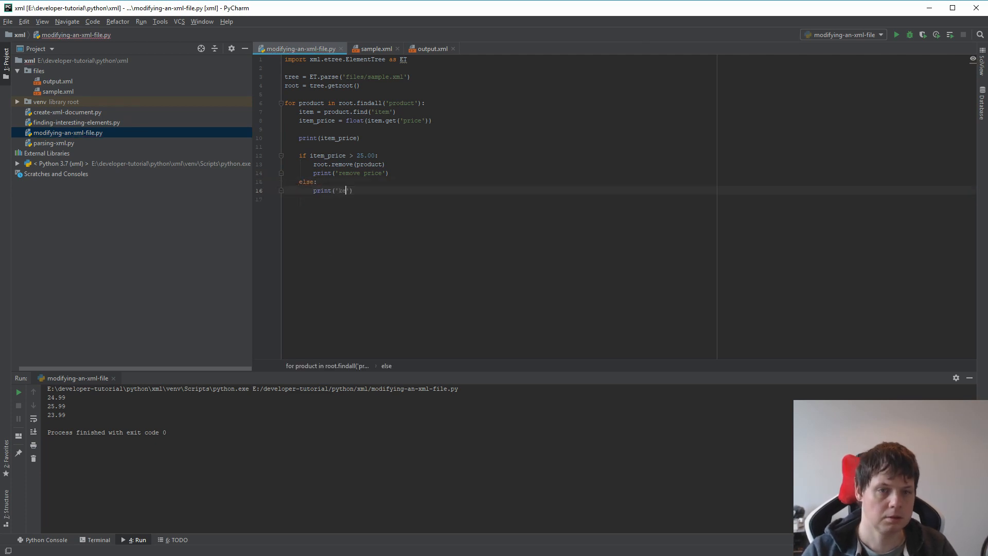
text(eep the price)
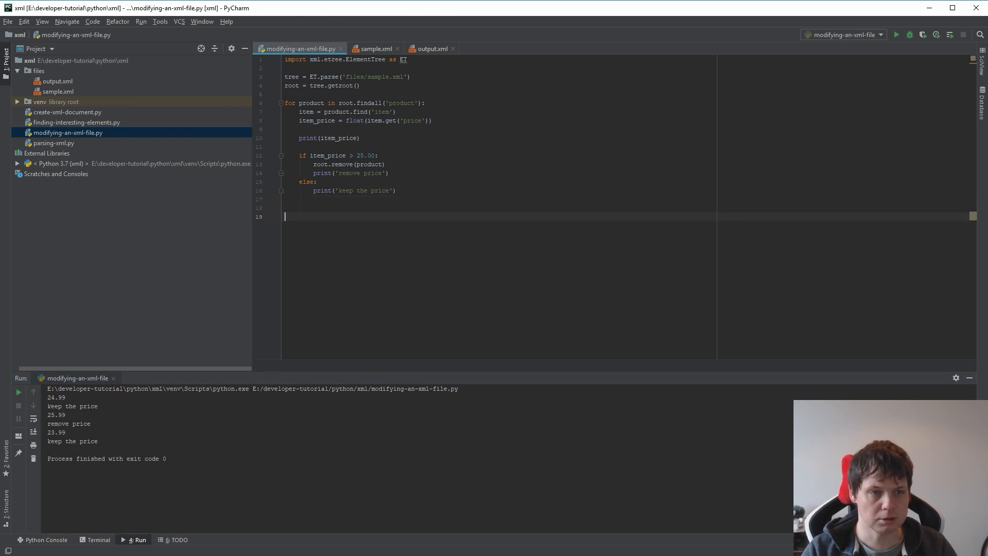
Write the tree to files/output.xml and view the output containing only the 24.99 and 23.99 products
text(tre)
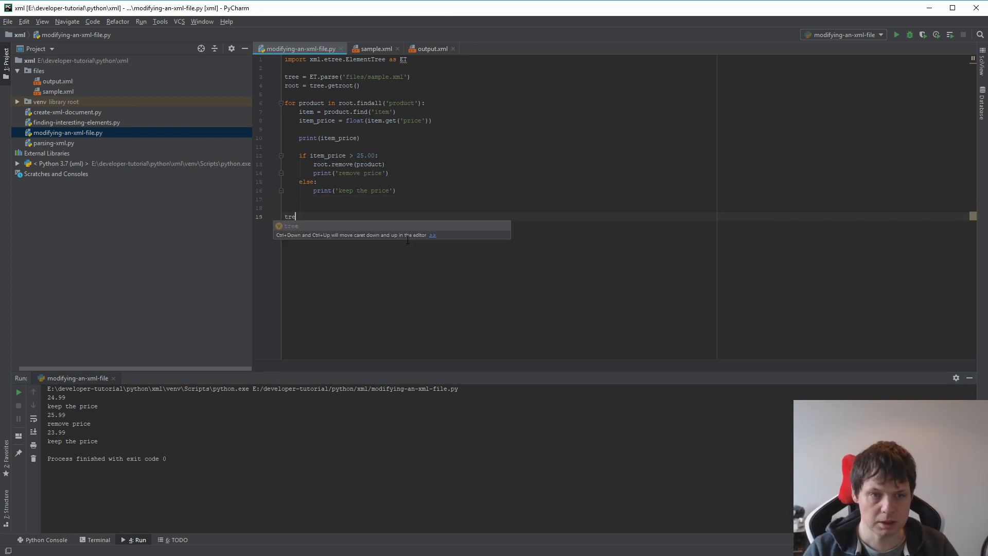
text(.write('f')
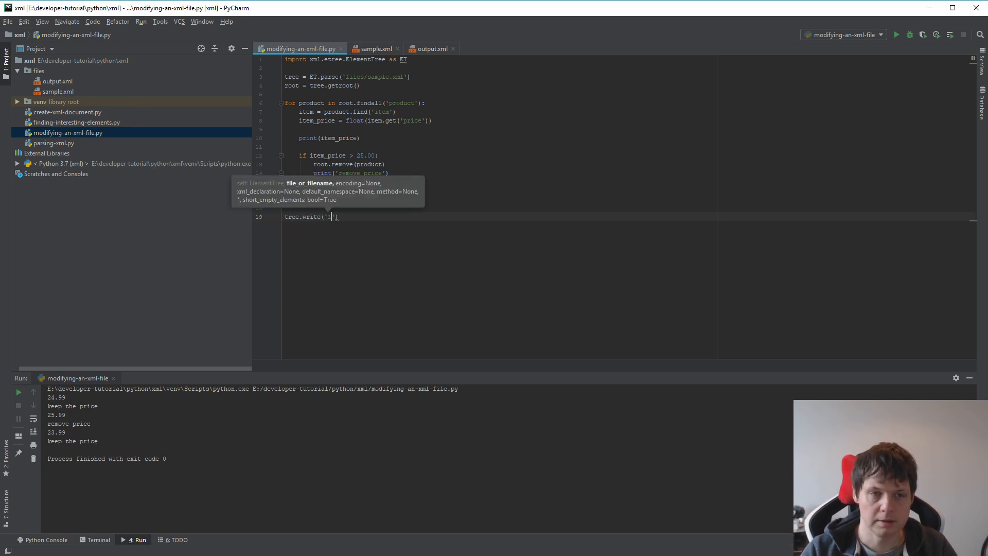
text(files/output)
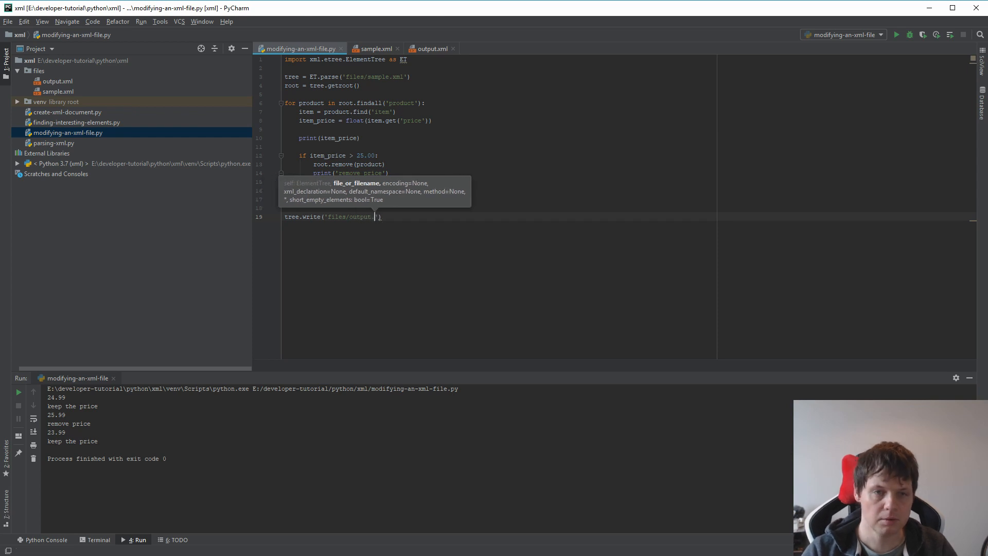
text(.xml)
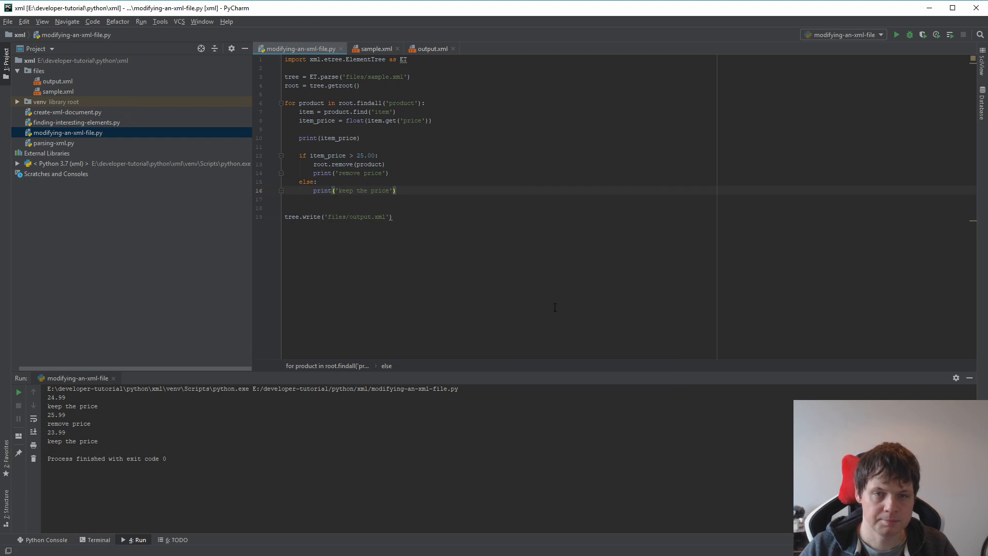
click(432, 48)
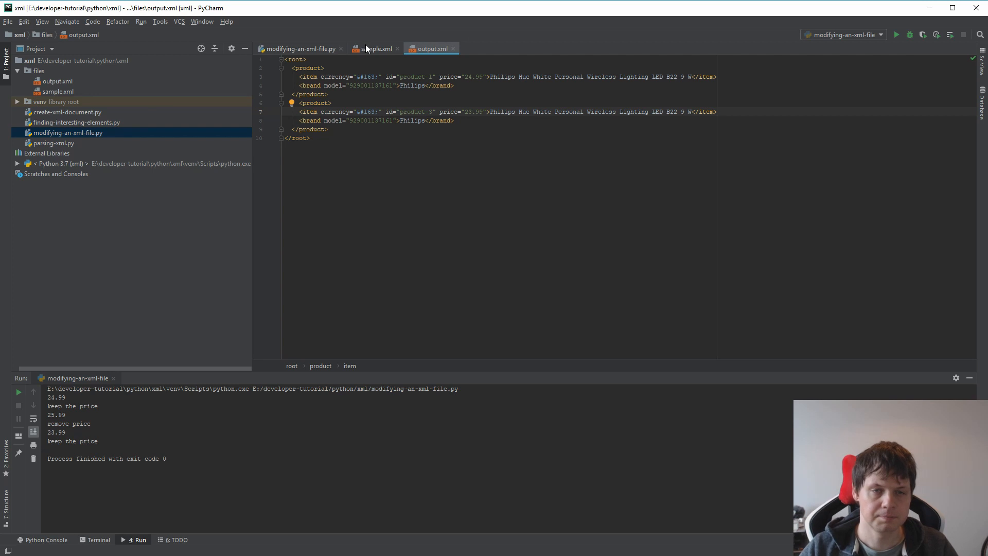
Check sample.xml's prices, return to the script and lower the threshold to 24.00 for the rerun
click(373, 48)
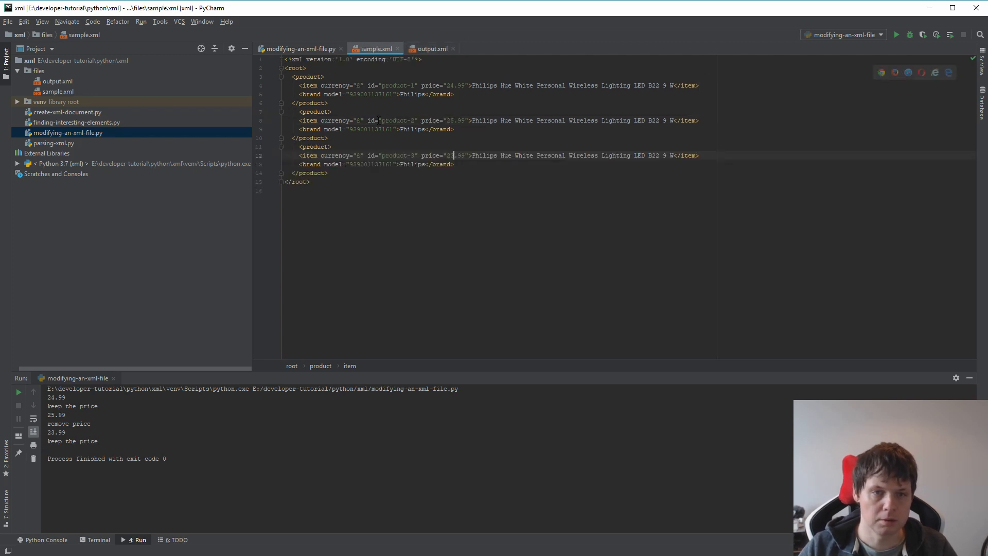
click(301, 49)
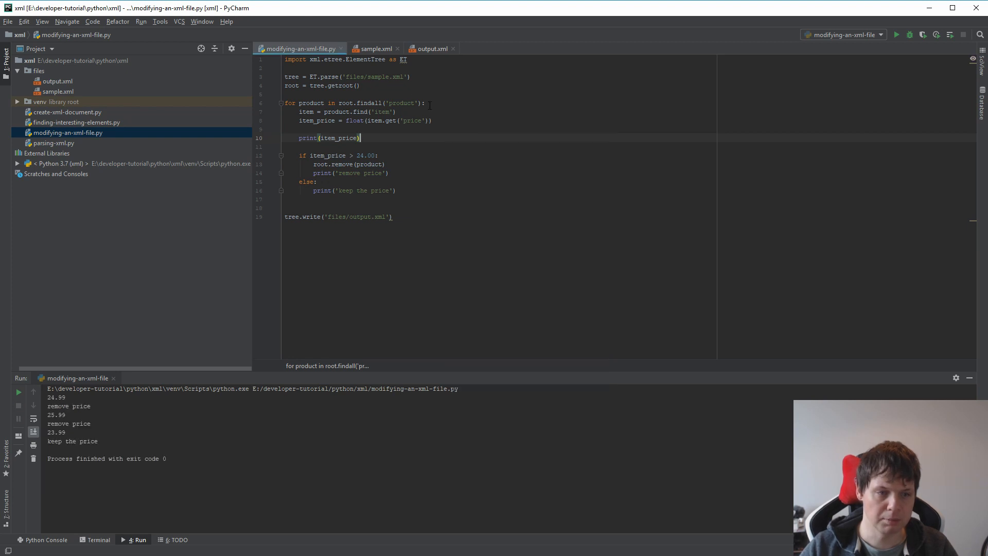
click(430, 48)
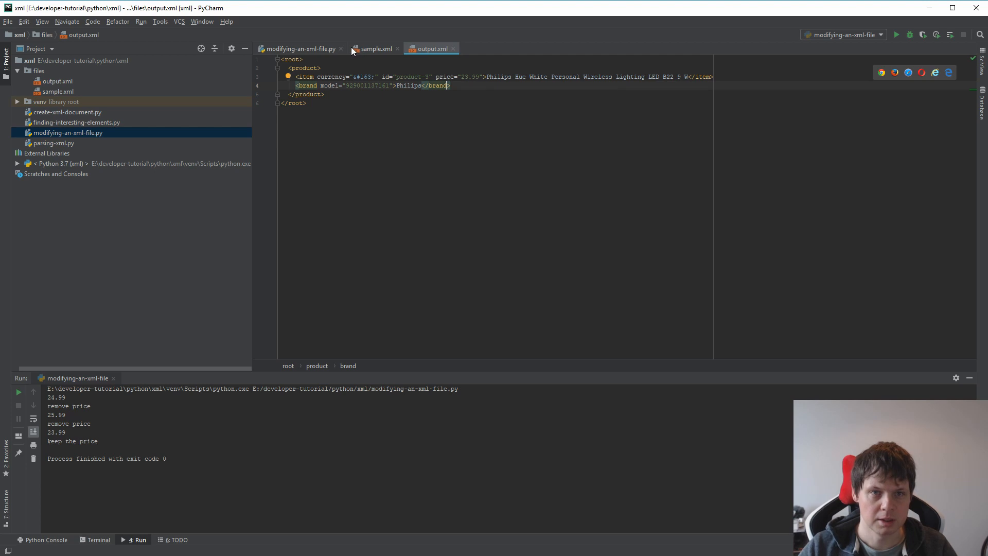
click(300, 49)
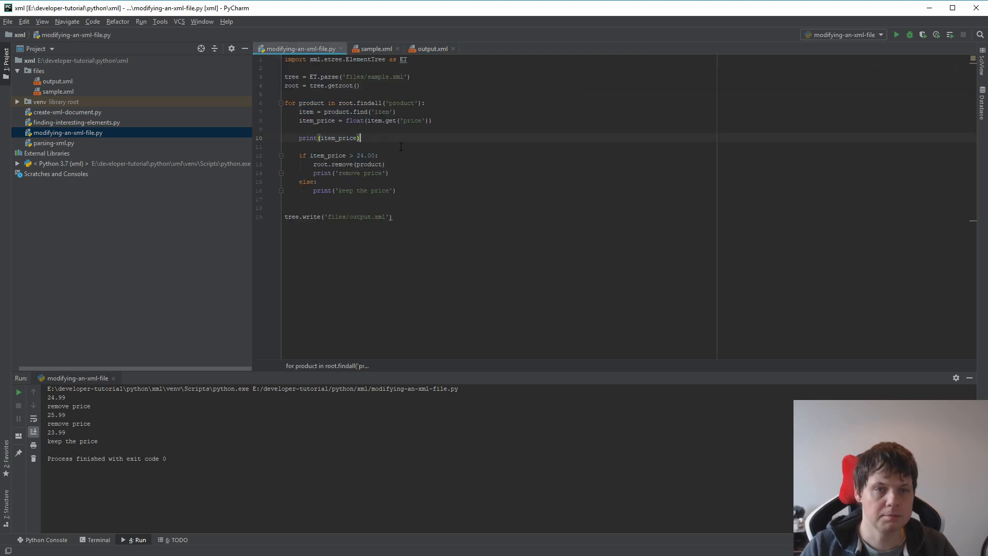